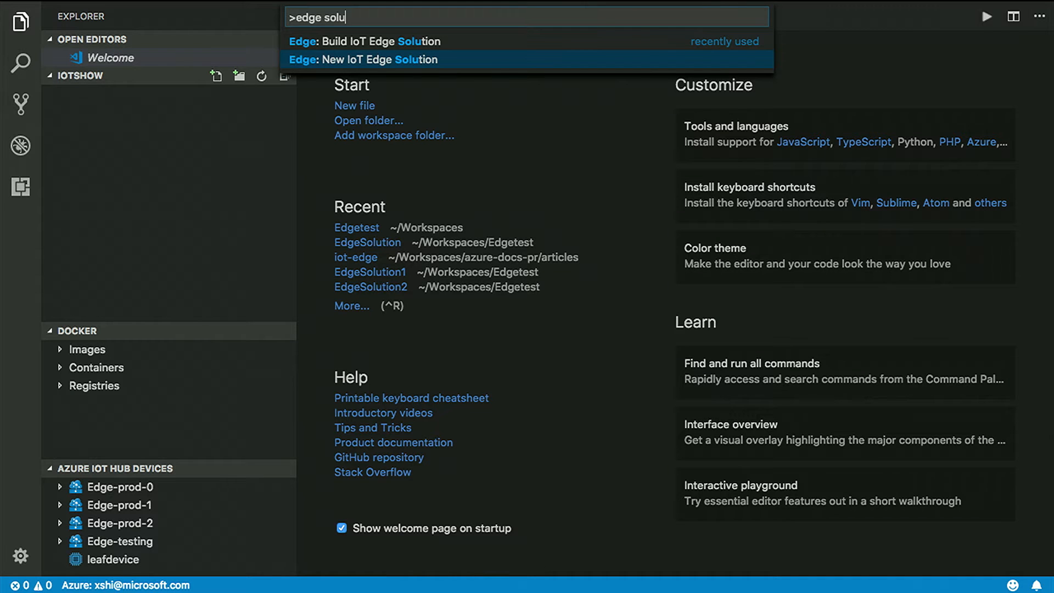
# Start a new IoT Edge solution located in the IoTShow folder.
pyautogui.click(374, 59)
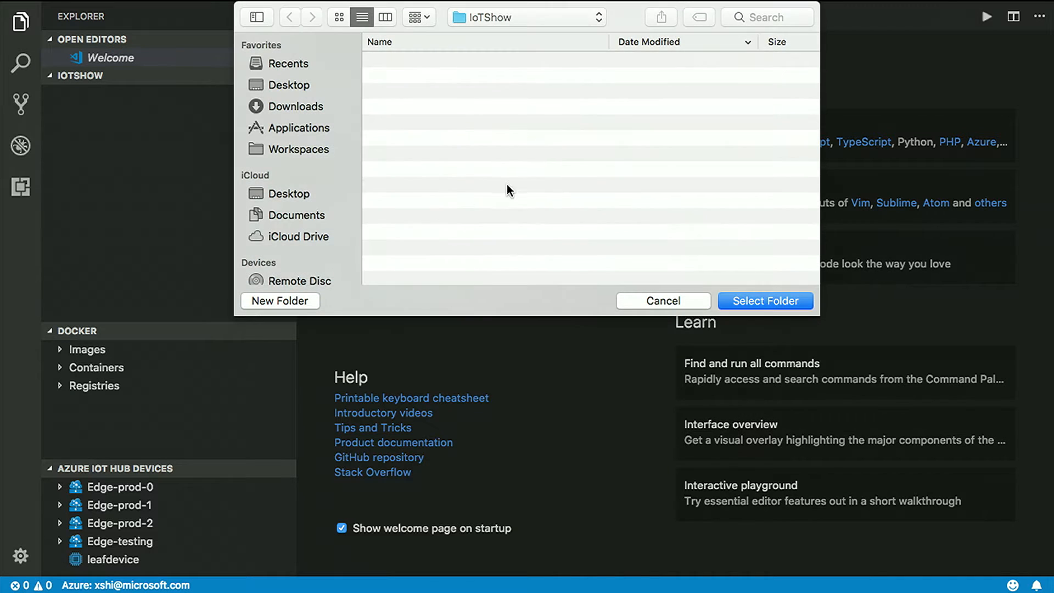
pyautogui.moveTo(648, 219)
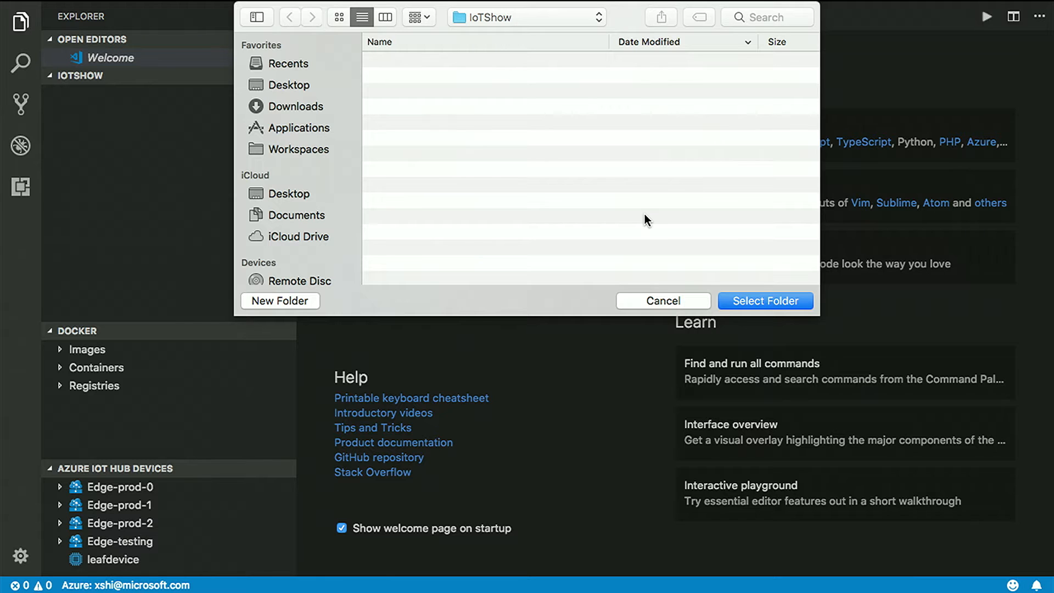
pyautogui.moveTo(659, 224)
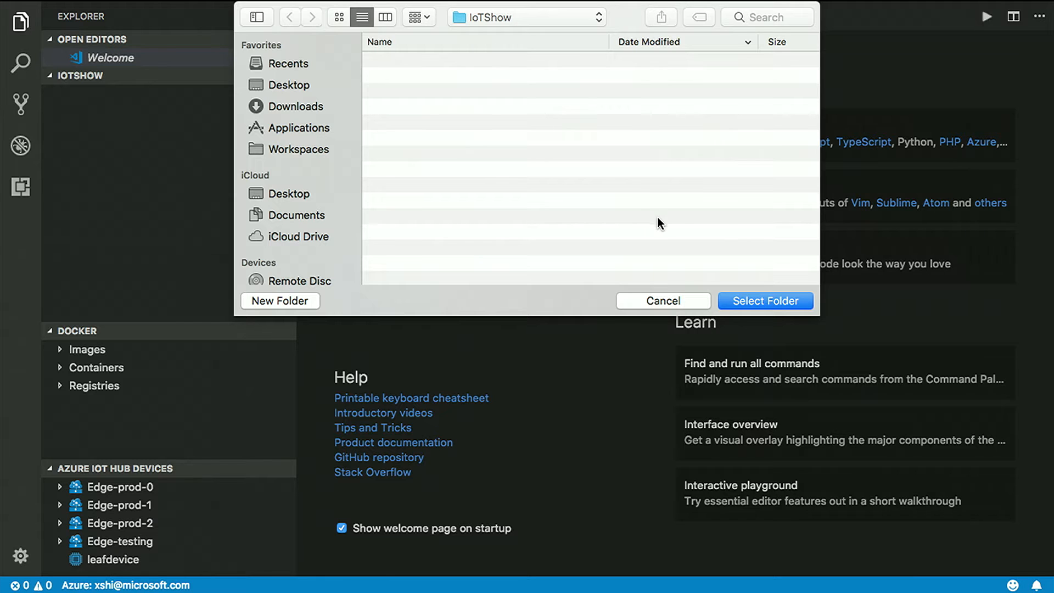
pyautogui.moveTo(679, 228)
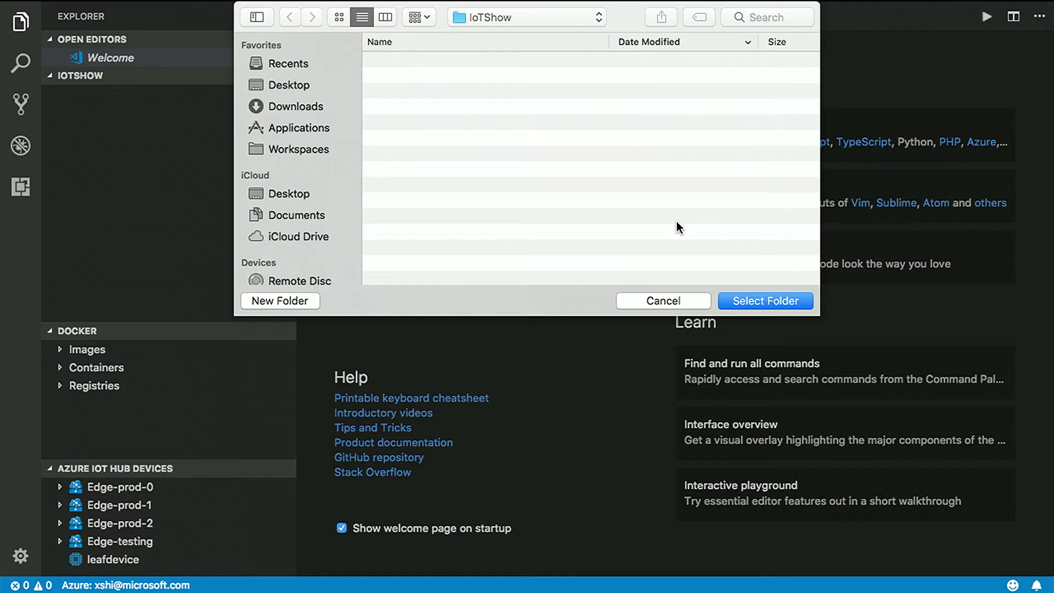
pyautogui.click(663, 300)
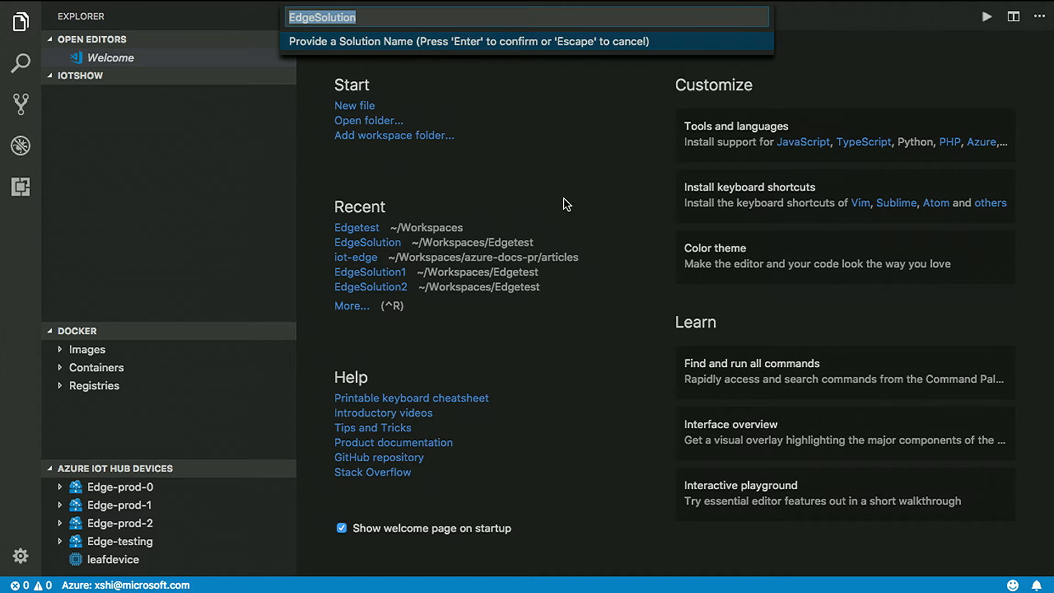
# Name the solution EdgeSolution with a C# module csharpPipeModule at localhost:5000/csharppipemodule.
pyautogui.press('Enter')
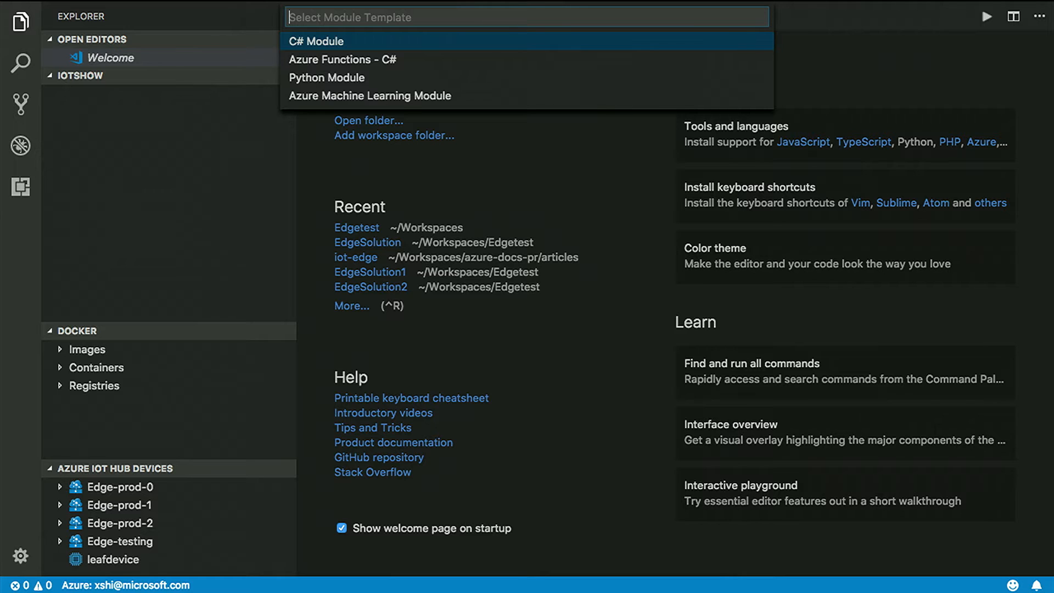
pyautogui.click(315, 41)
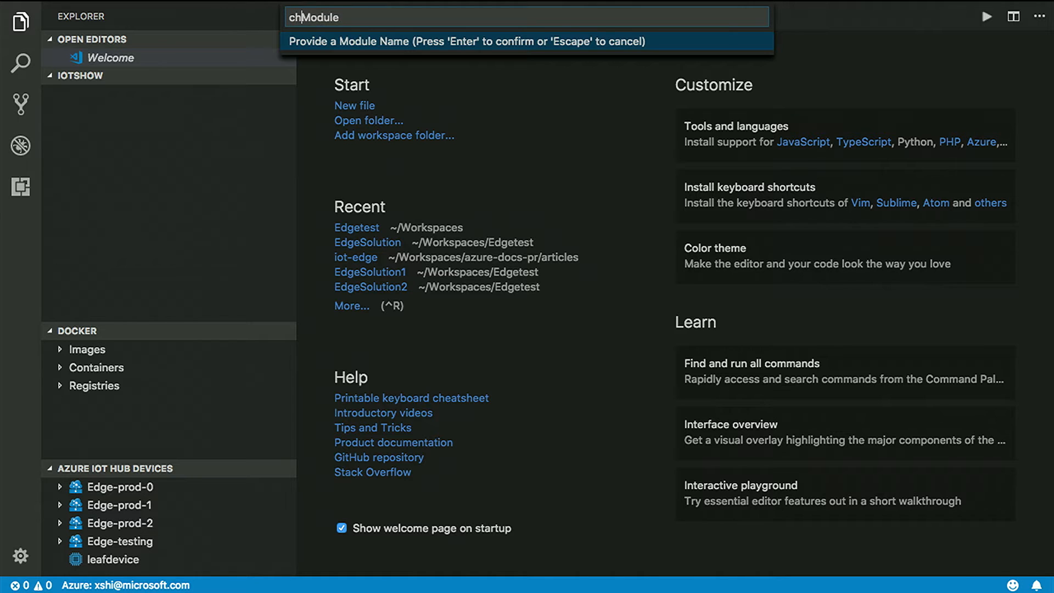
pyautogui.write('sharp')
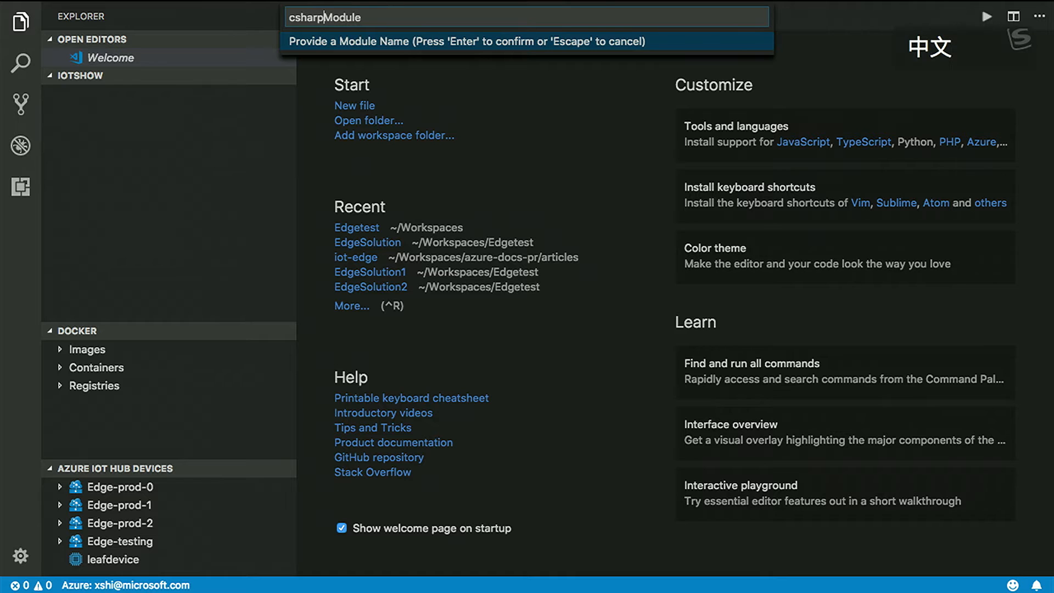
pyautogui.write('Pip')
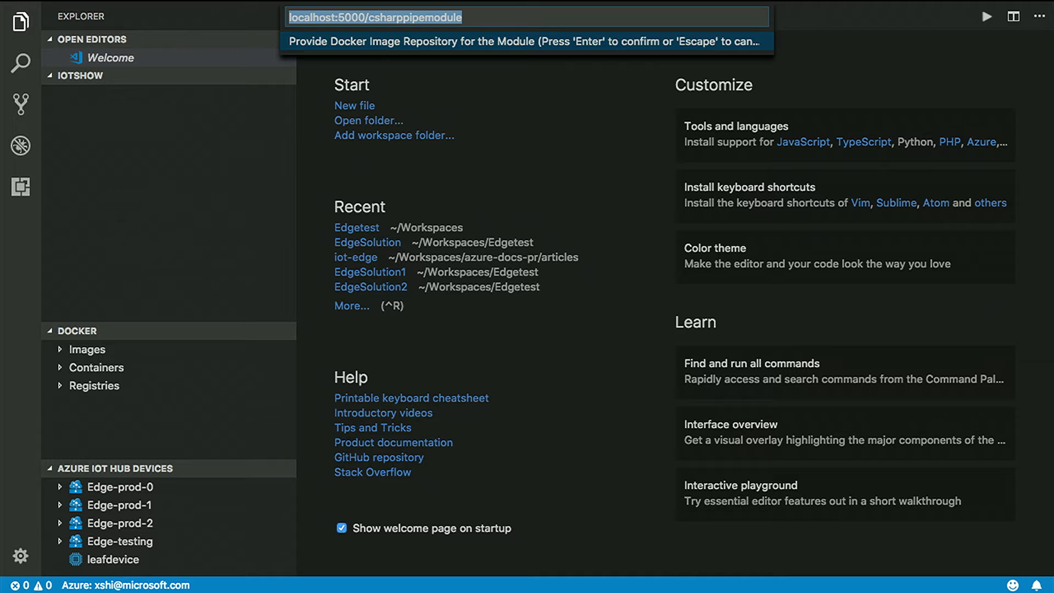
pyautogui.press('Enter')
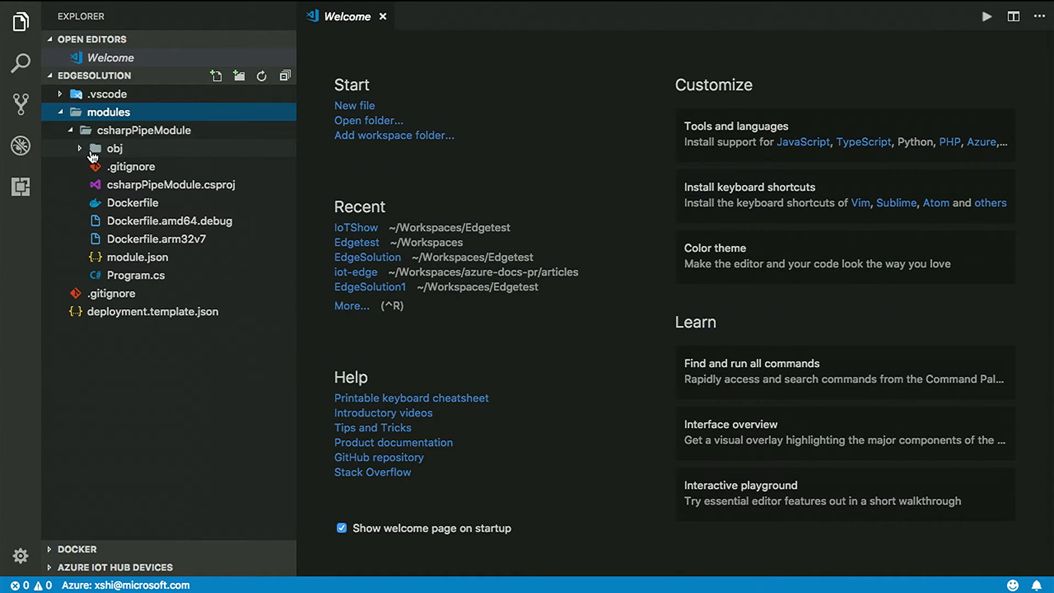
pyautogui.moveTo(77, 167)
pyautogui.write('>new')
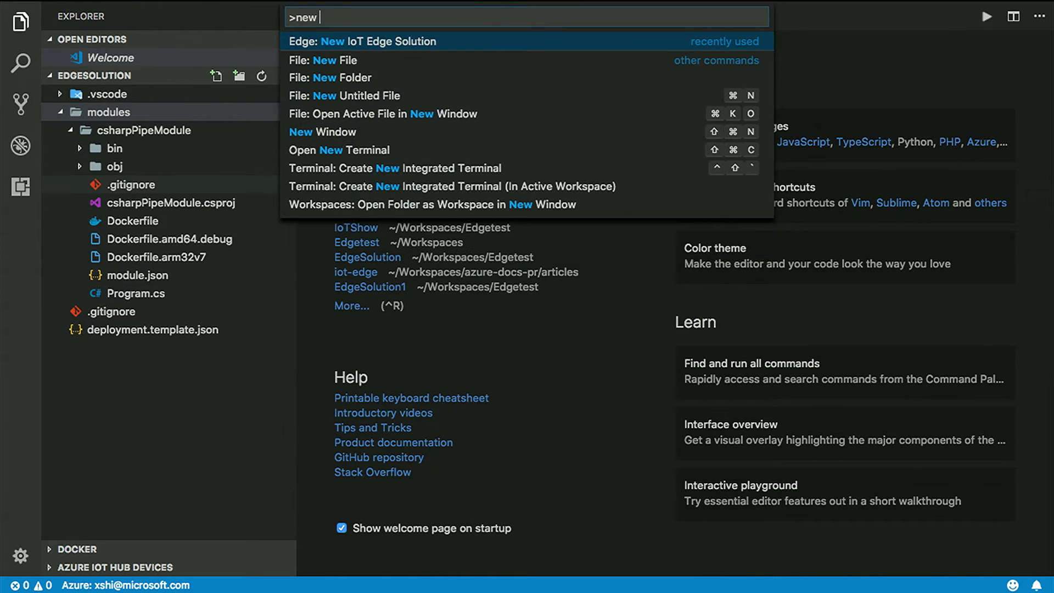
# Add an Azure Functions C# module named SampleFunction and reveal its EdgeHubTrigger-Csharp files.
pyautogui.press('Backspace')
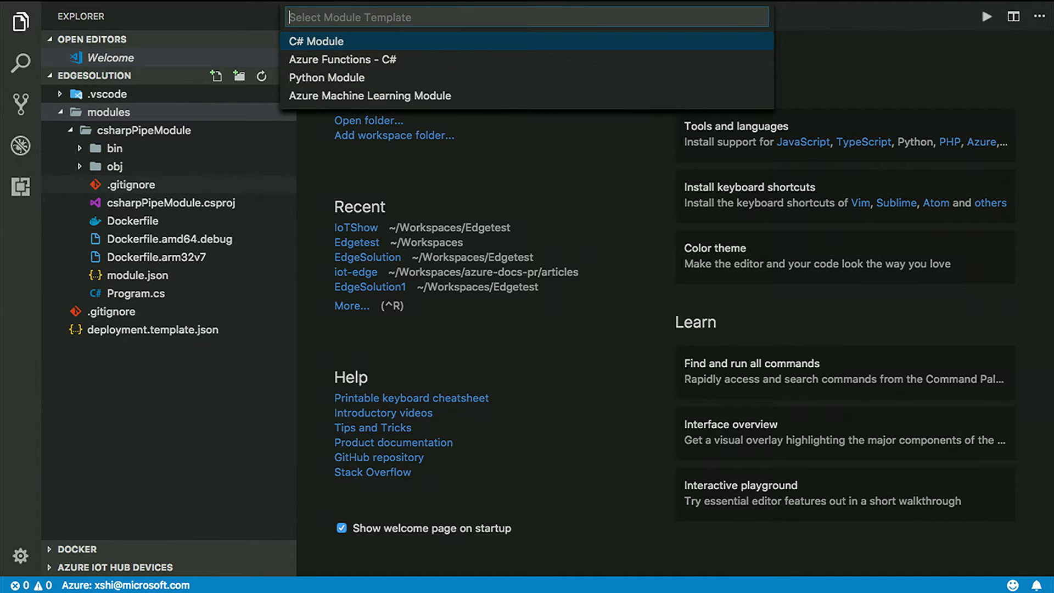
pyautogui.click(316, 42)
pyautogui.write('SampleM')
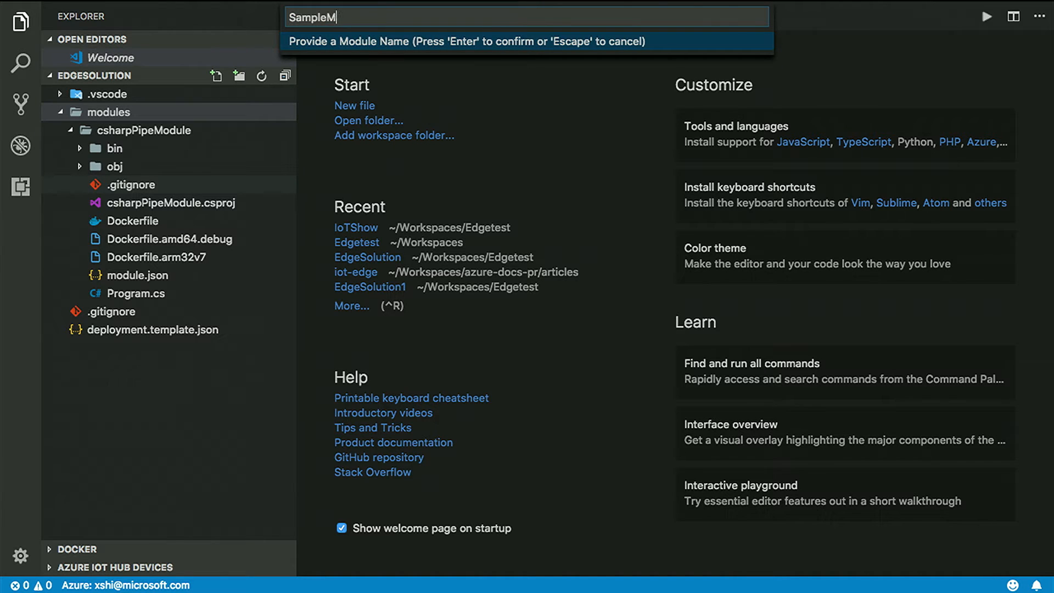
pyautogui.press('Enter')
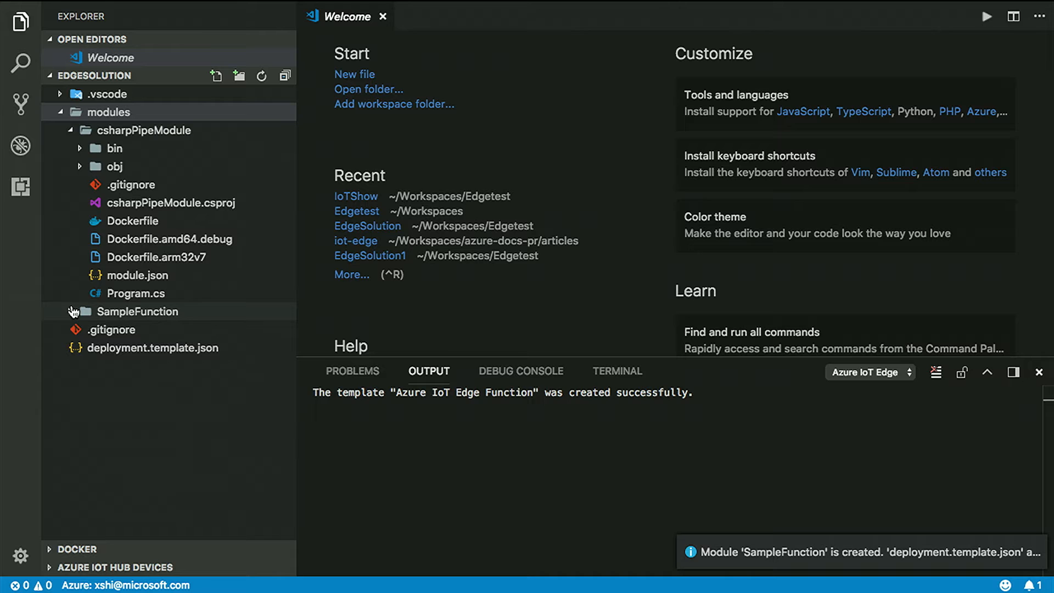
pyautogui.click(136, 312)
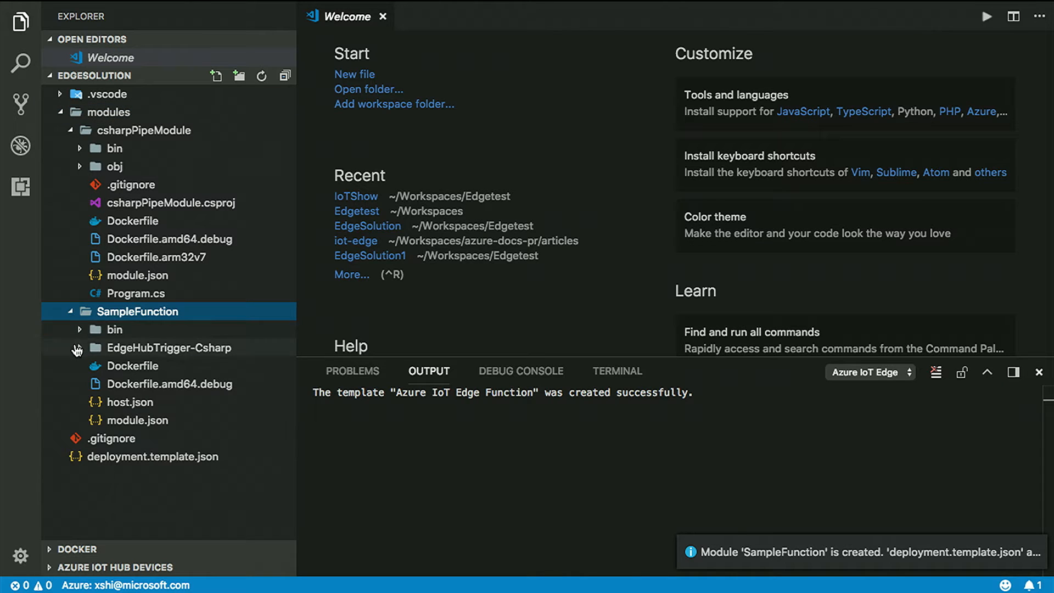
pyautogui.click(169, 347)
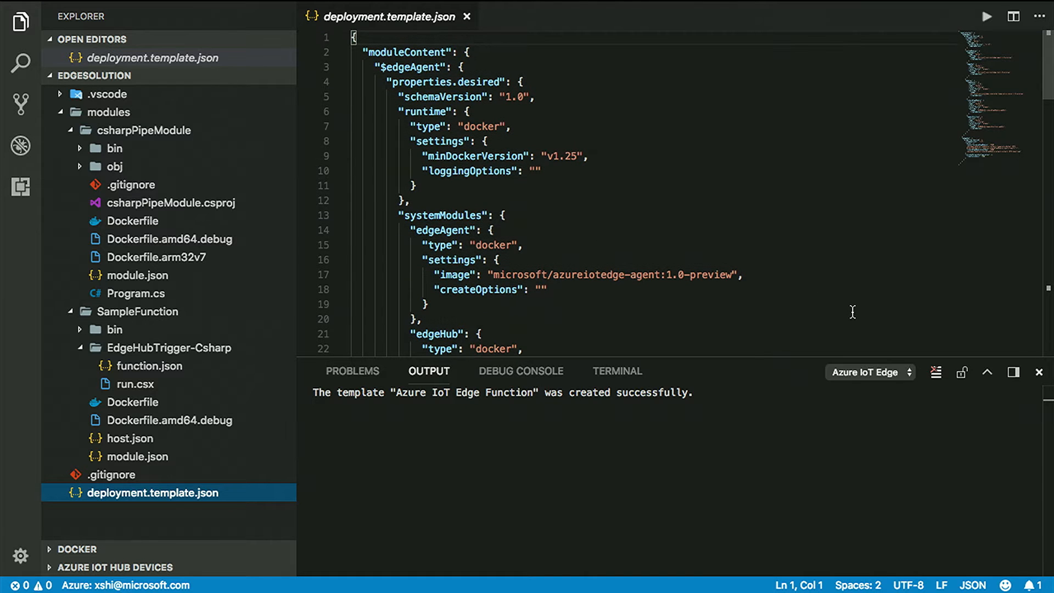
# Point csharpPipeModule's image to ${MODULES.csharpPipeModule.amd64.debug} and review the other module entries.
pyautogui.scroll(-3)
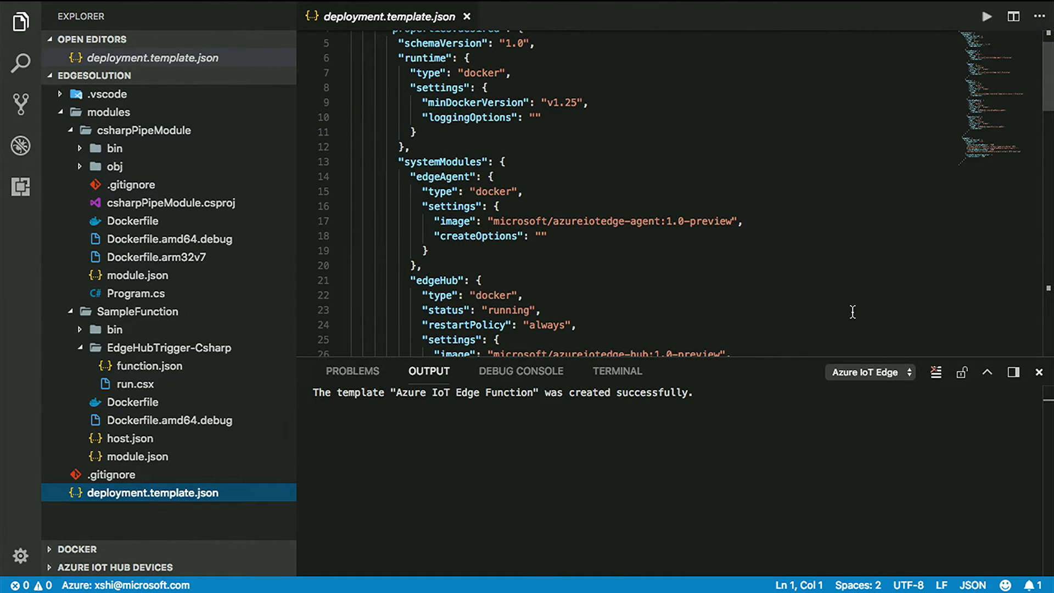
pyautogui.click(1038, 371)
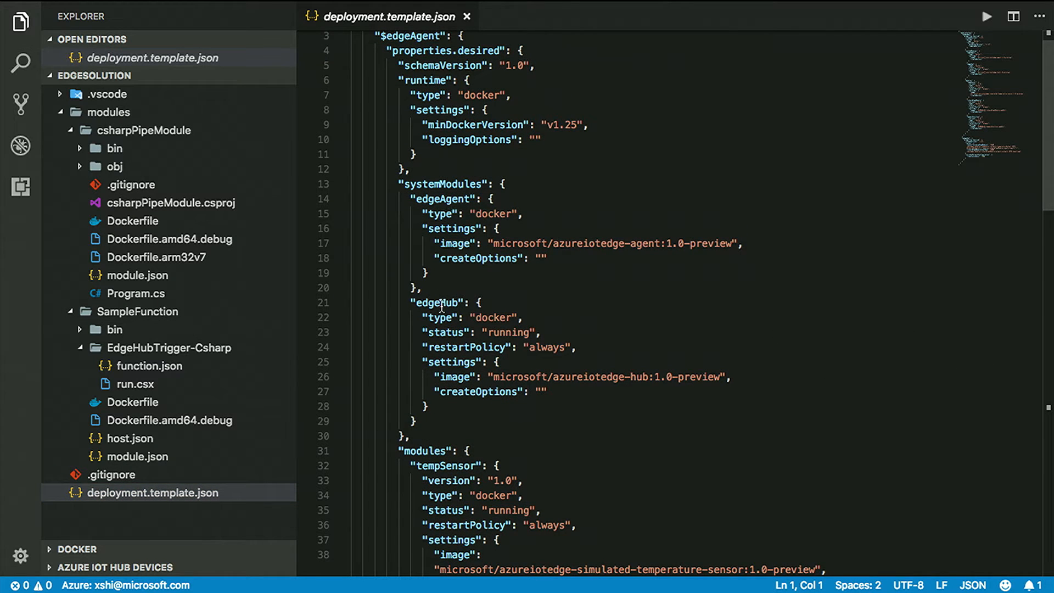
pyautogui.moveTo(536, 333)
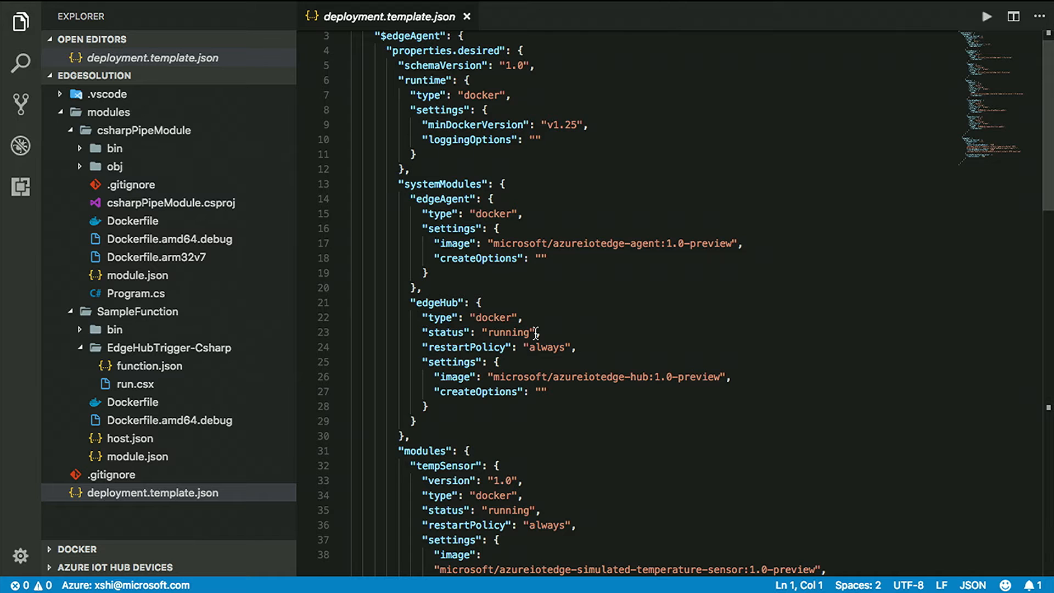
pyautogui.scroll(-3)
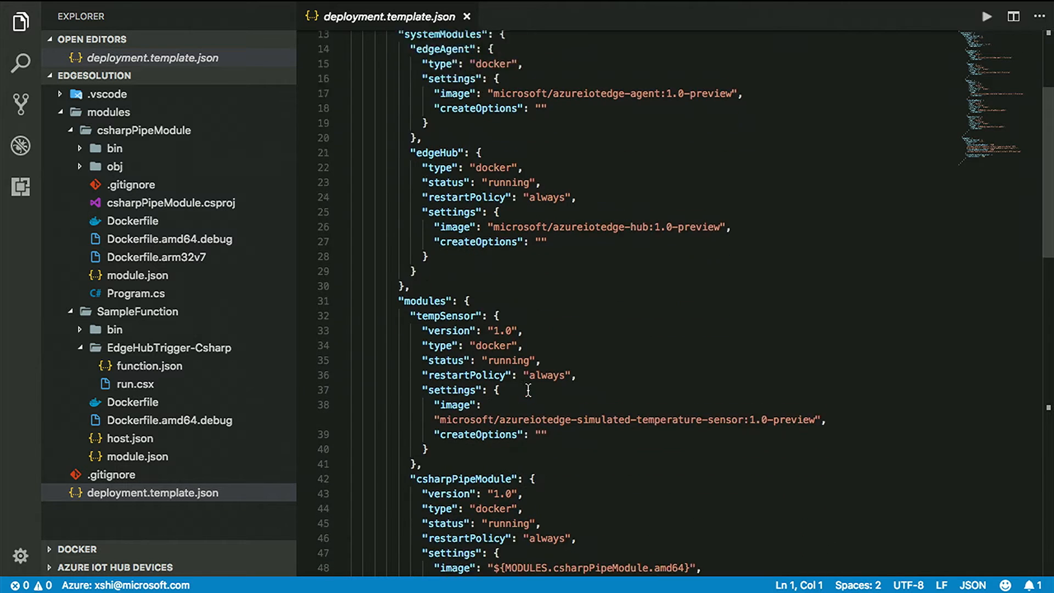
pyautogui.scroll(-3)
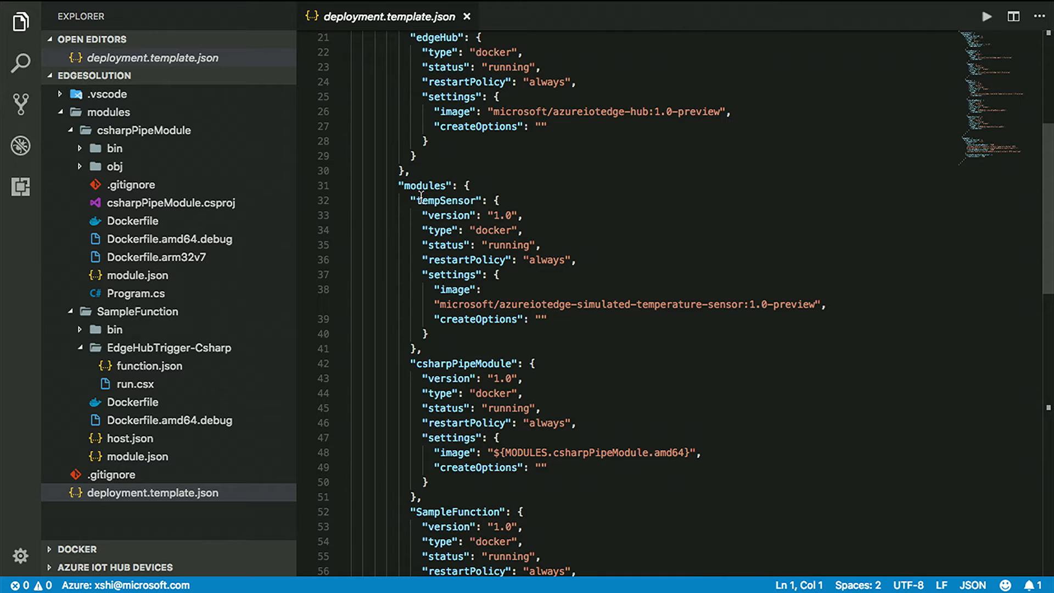
pyautogui.moveTo(522, 290)
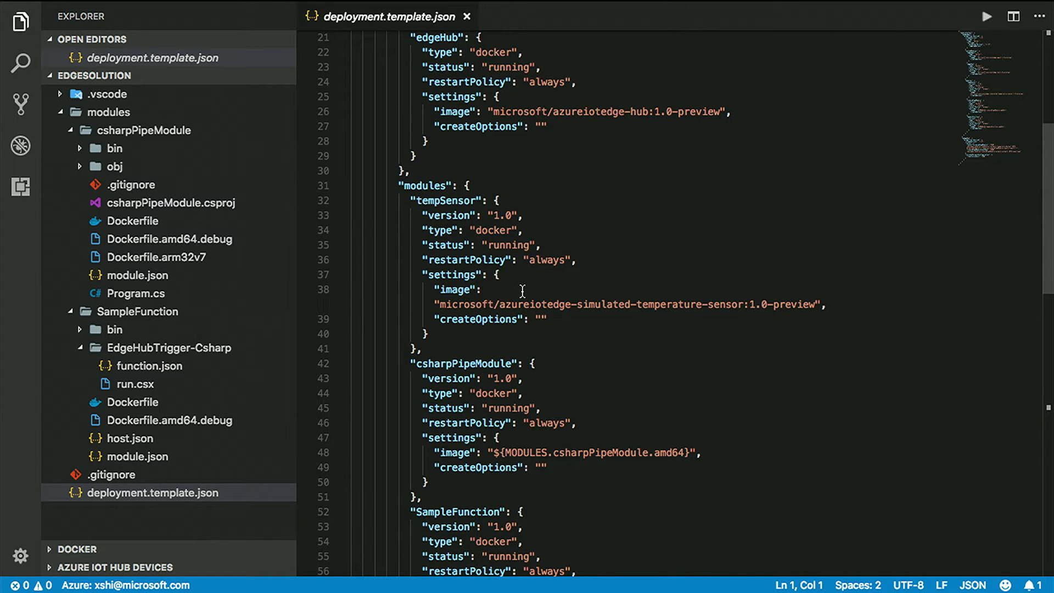
pyautogui.scroll(-3)
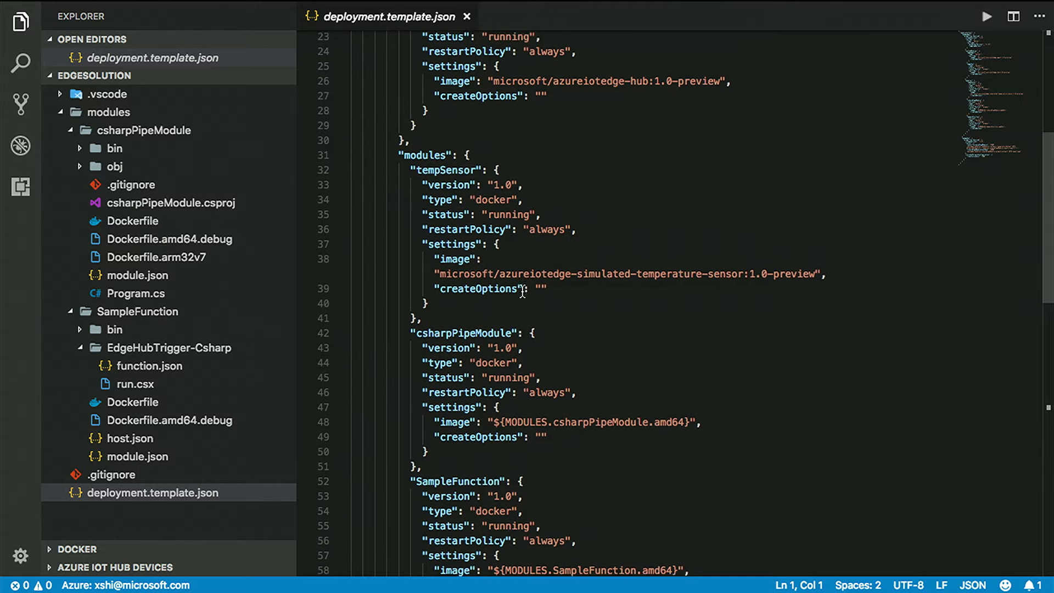
pyautogui.scroll(-3)
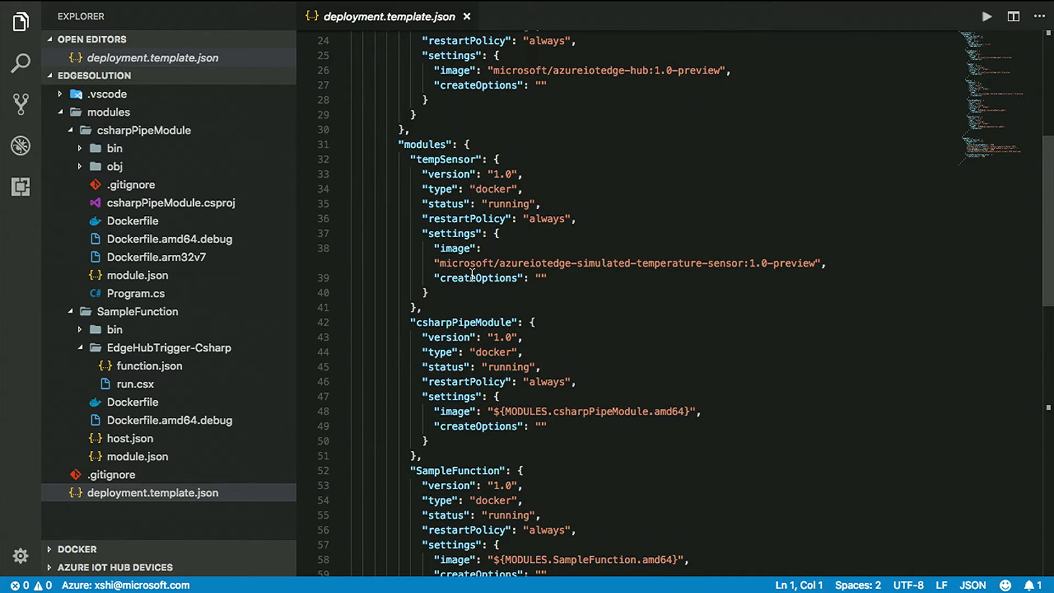
pyautogui.moveTo(584, 270)
pyautogui.write('.debug')
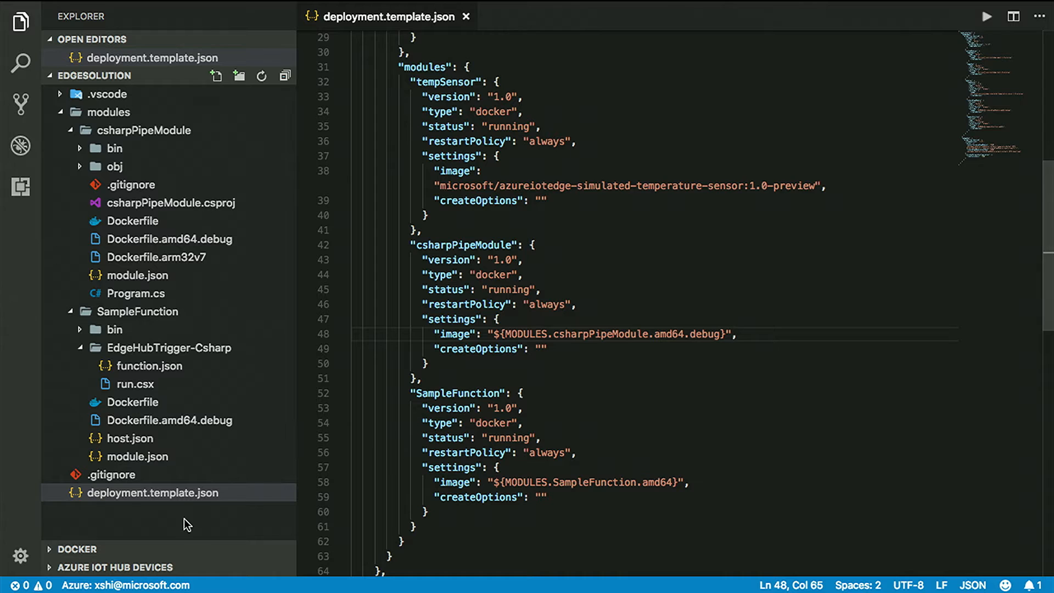
# Start the stopped registry:2 container from the Docker panel and bring up actions for the Edge-testing device.
pyautogui.click(75, 549)
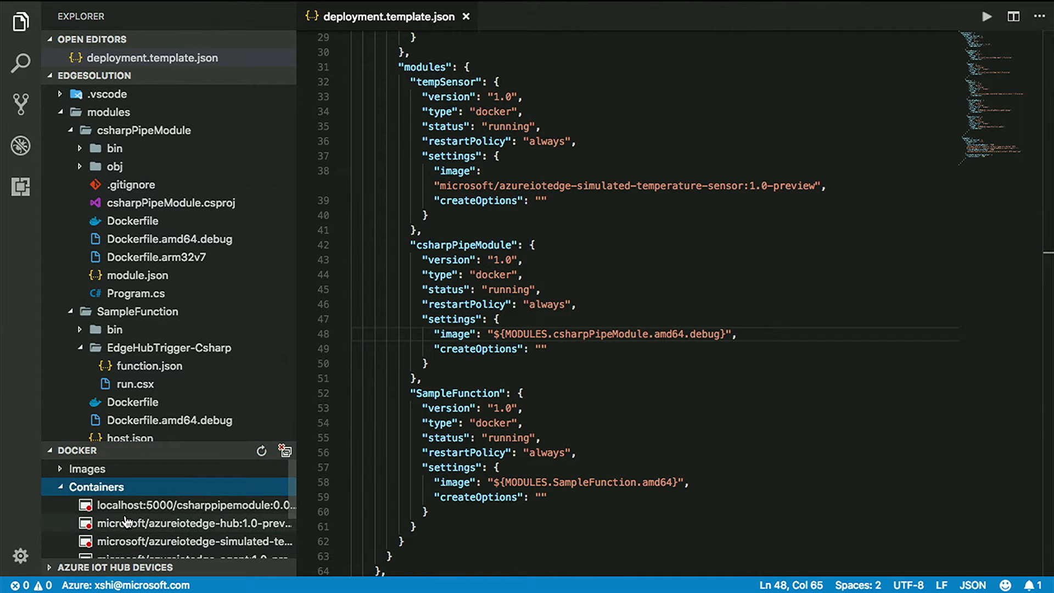
pyautogui.rightClick(126, 522)
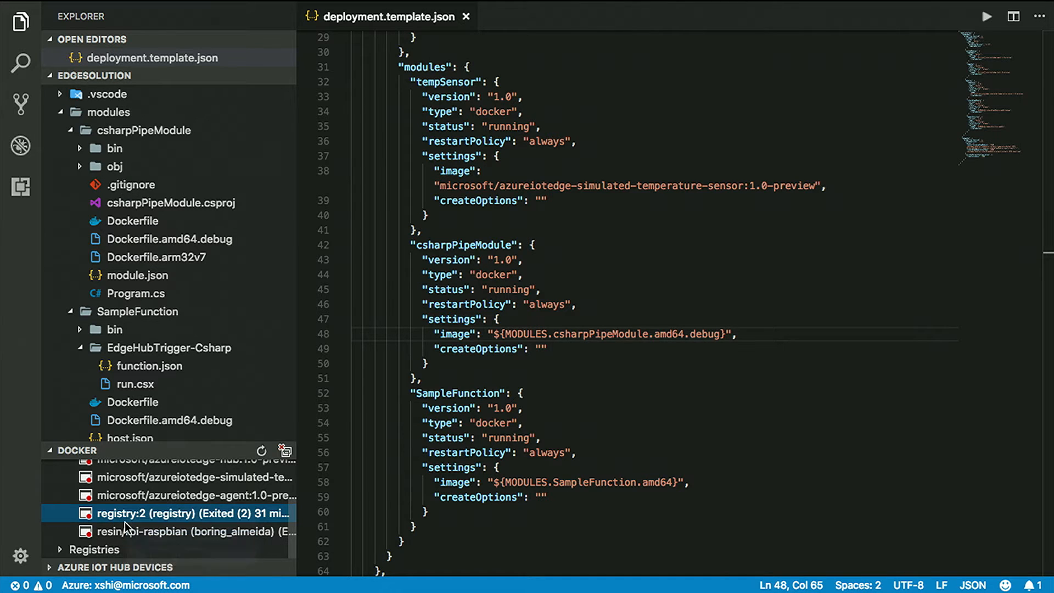
pyautogui.moveTo(145, 521)
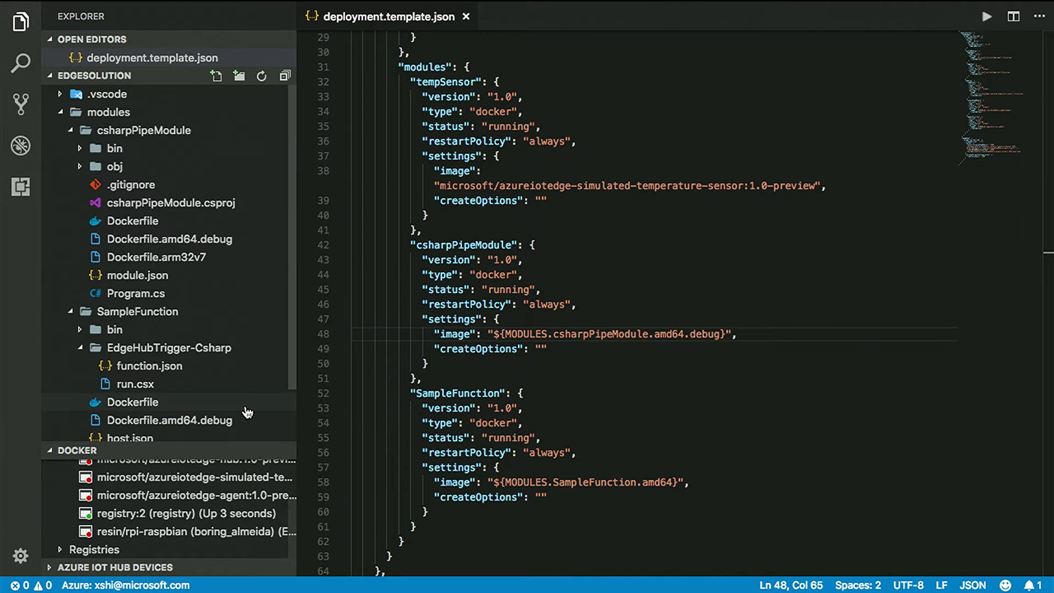
pyautogui.write('e')
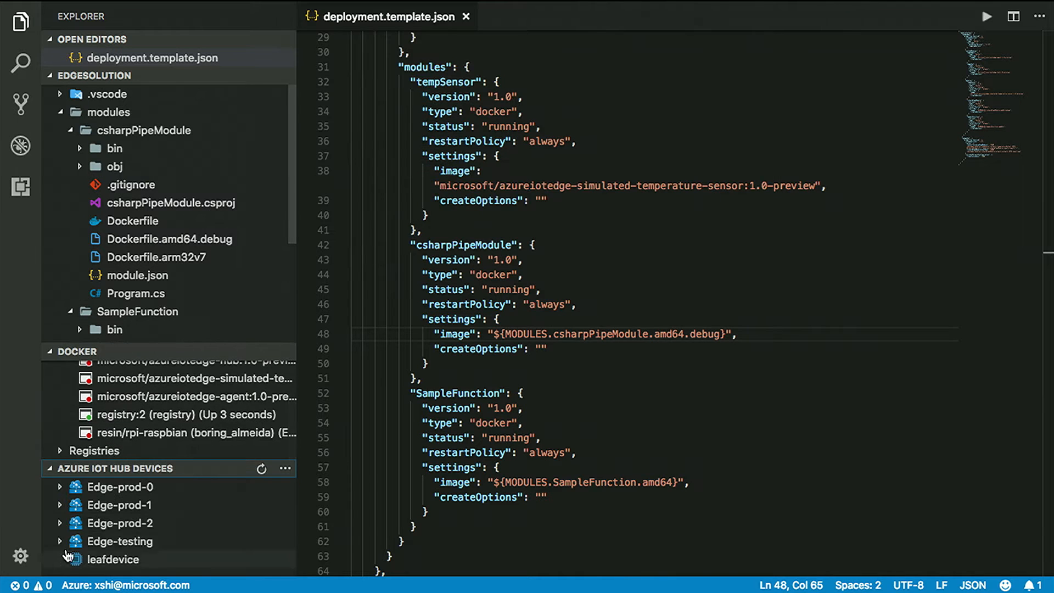
pyautogui.rightClick(108, 541)
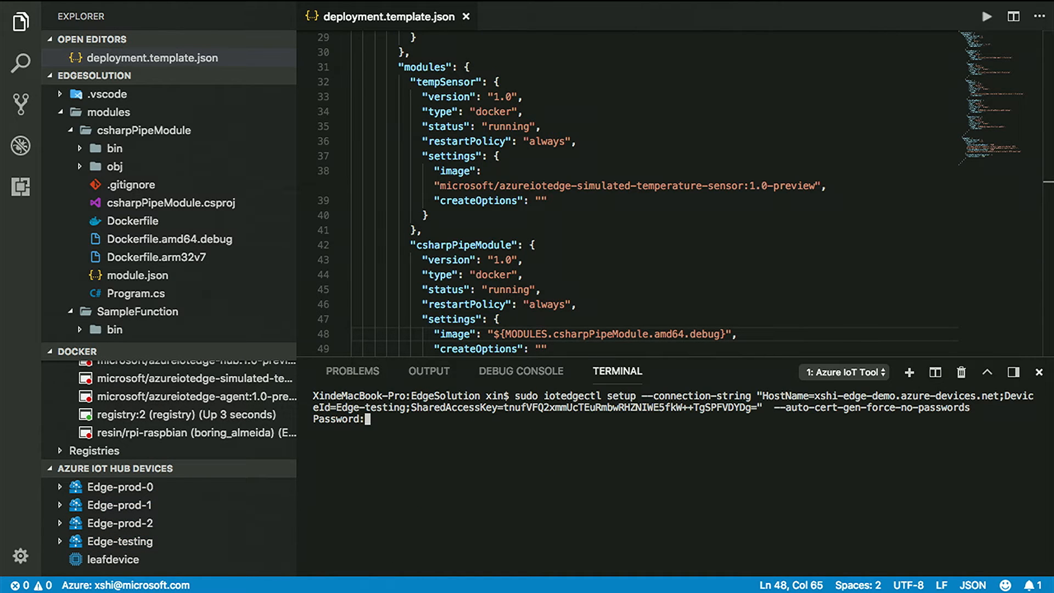
# Complete iotedgectl setup for Edge-testing by submitting the sudo password in the terminal.
pyautogui.press('Enter')
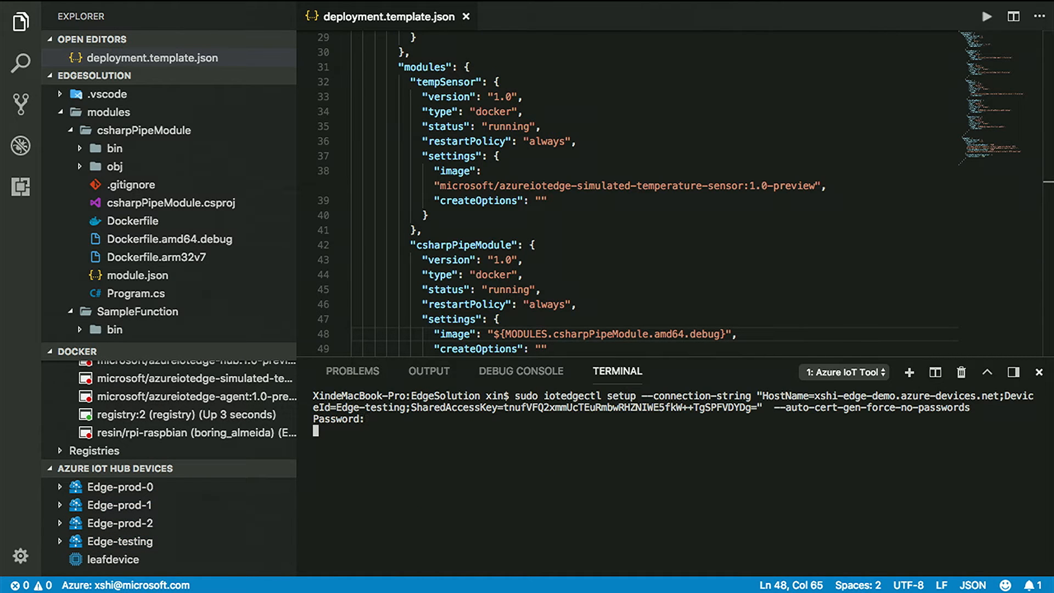
pyautogui.press('Enter')
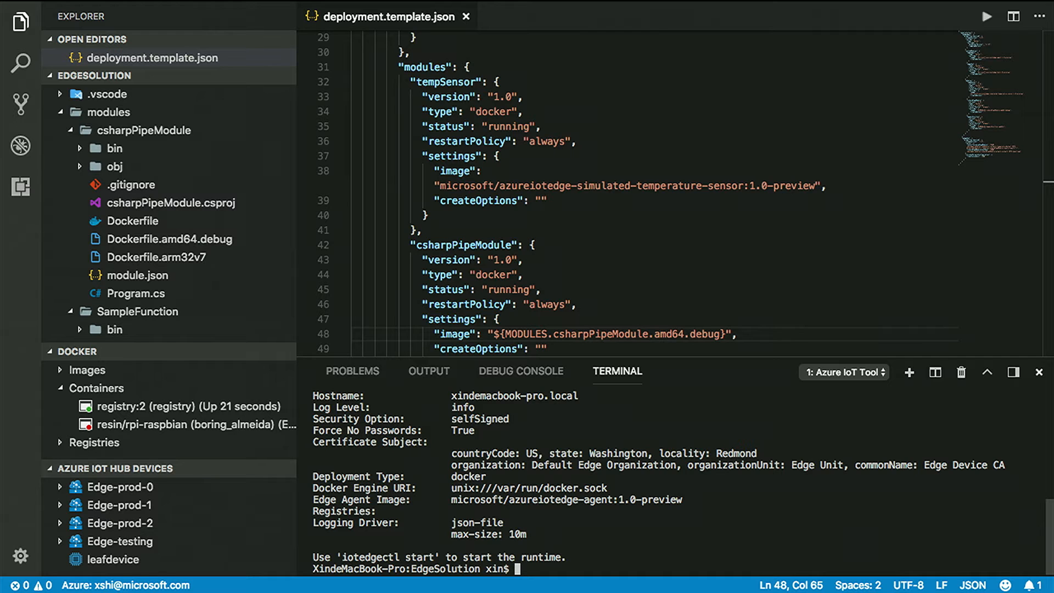
pyautogui.press('Cmd+Shift+P')
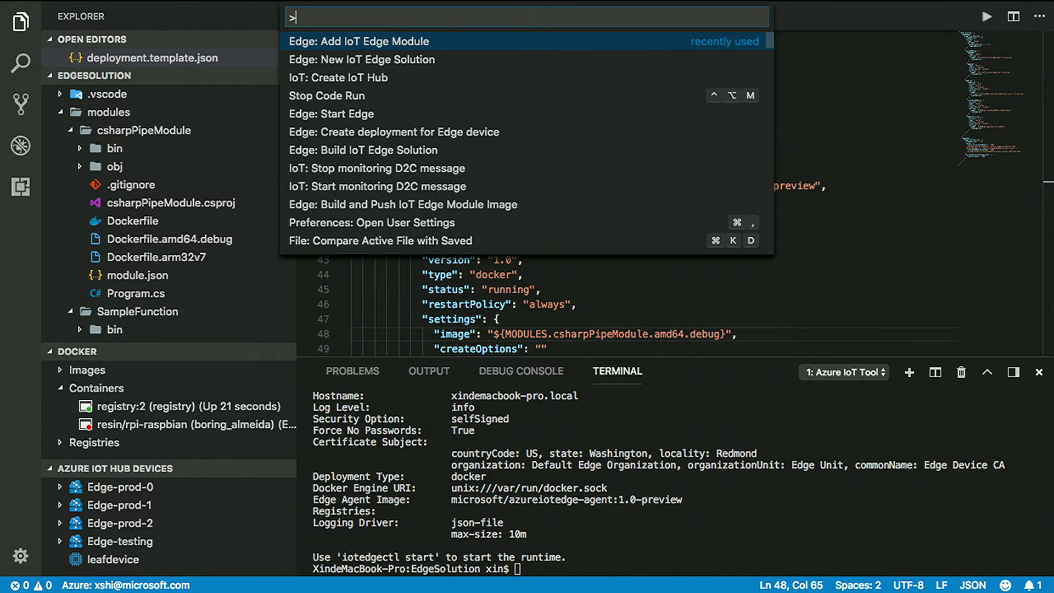
# Run Edge: Start Edge to launch the runtime, then look up Build IoT Edge Solution.
pyautogui.write('edge st')
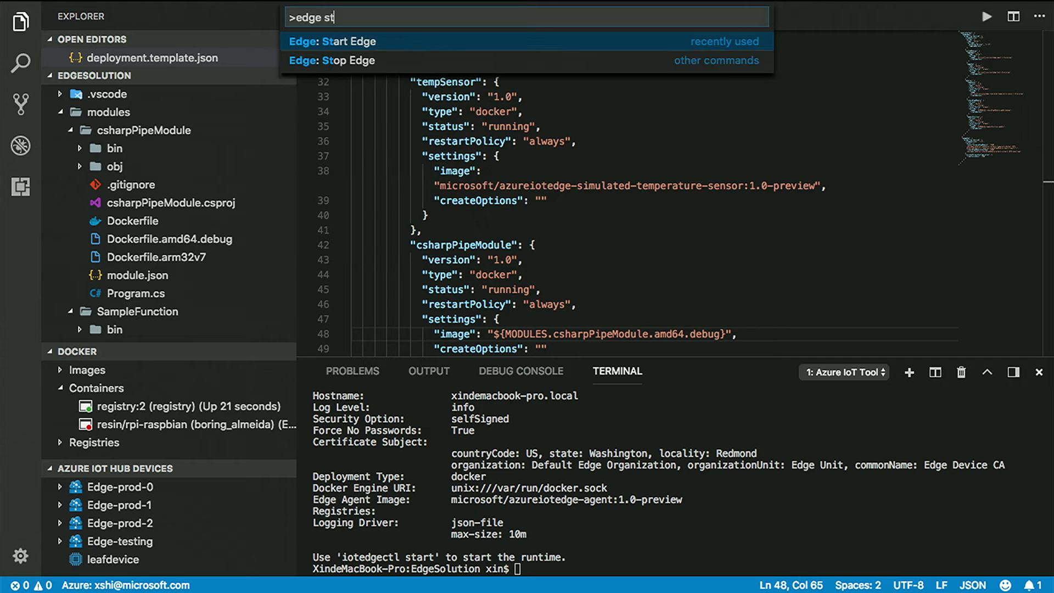
pyautogui.click(350, 41)
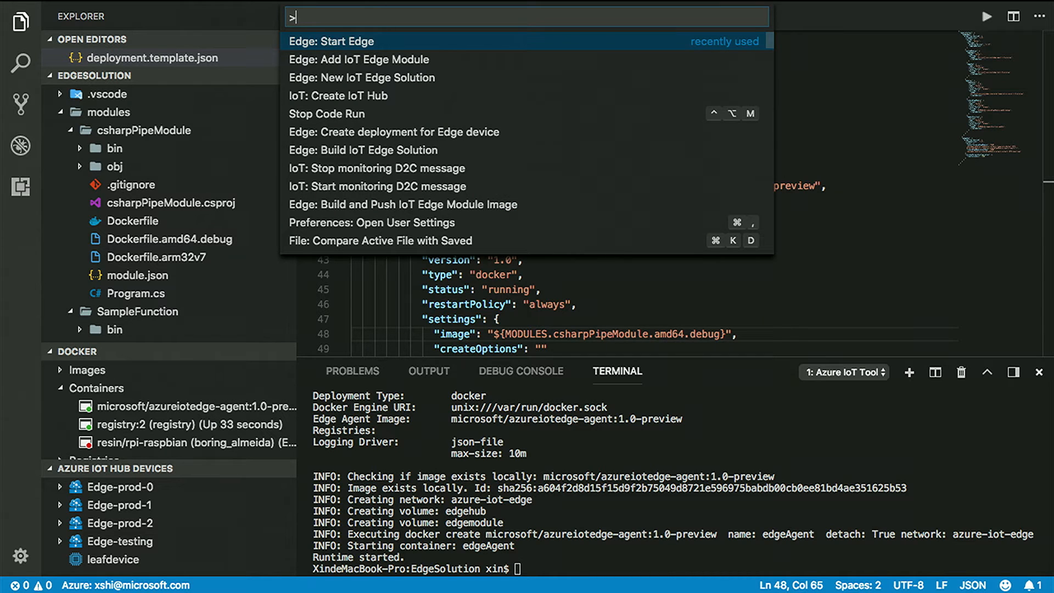
pyautogui.write('edge s')
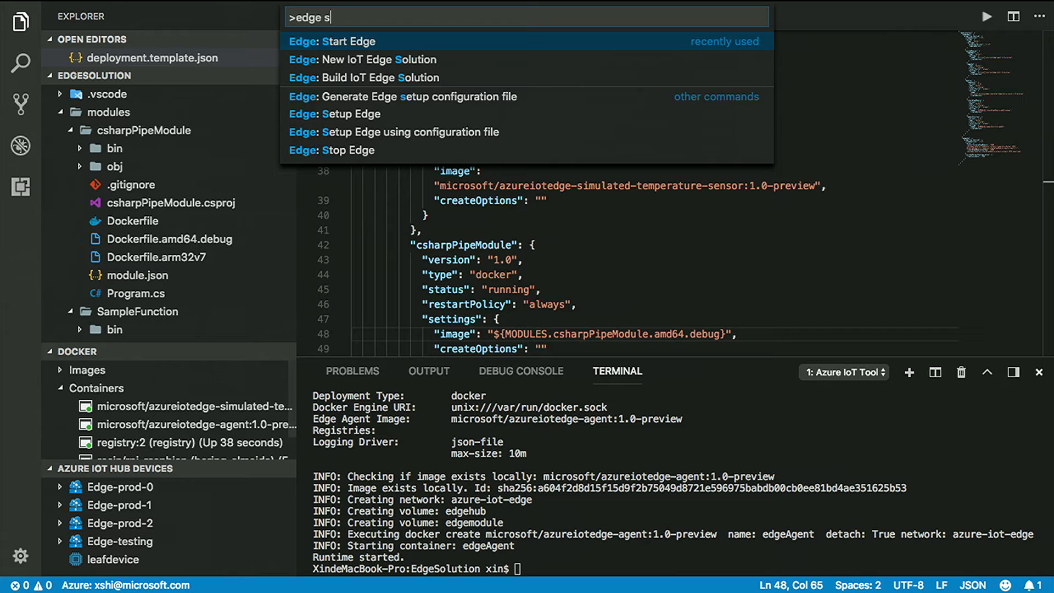
pyautogui.write('ol')
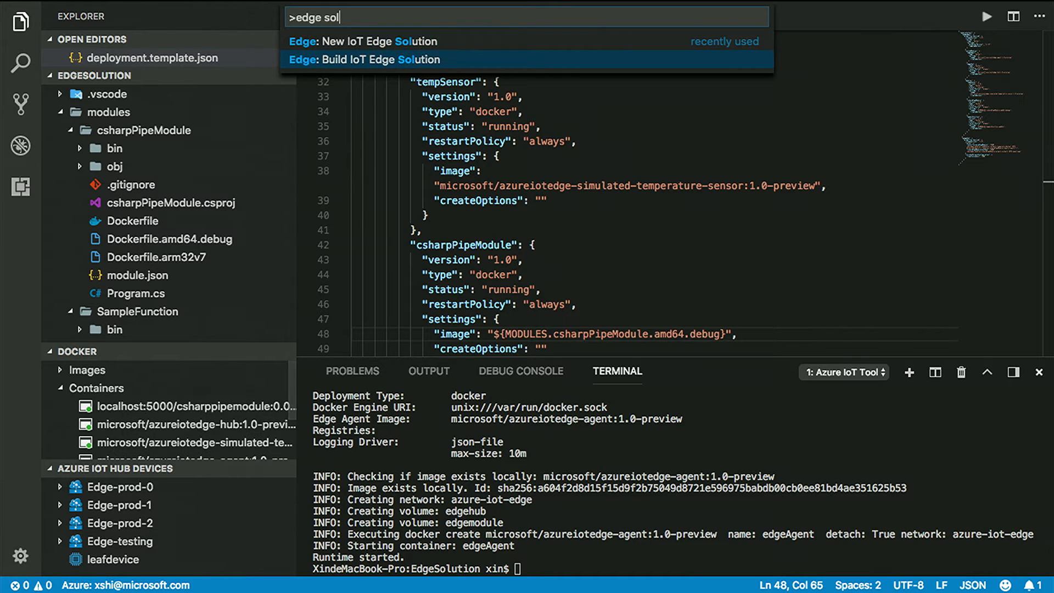